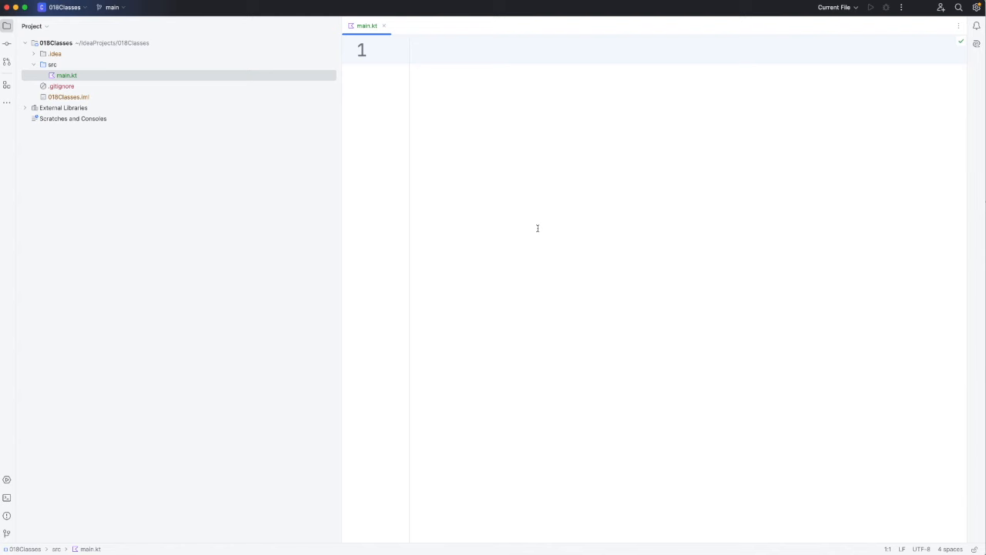
Step: Write 'class Person {' at the top of main.kt, with the closing brace auto-inserted
click(411, 49)
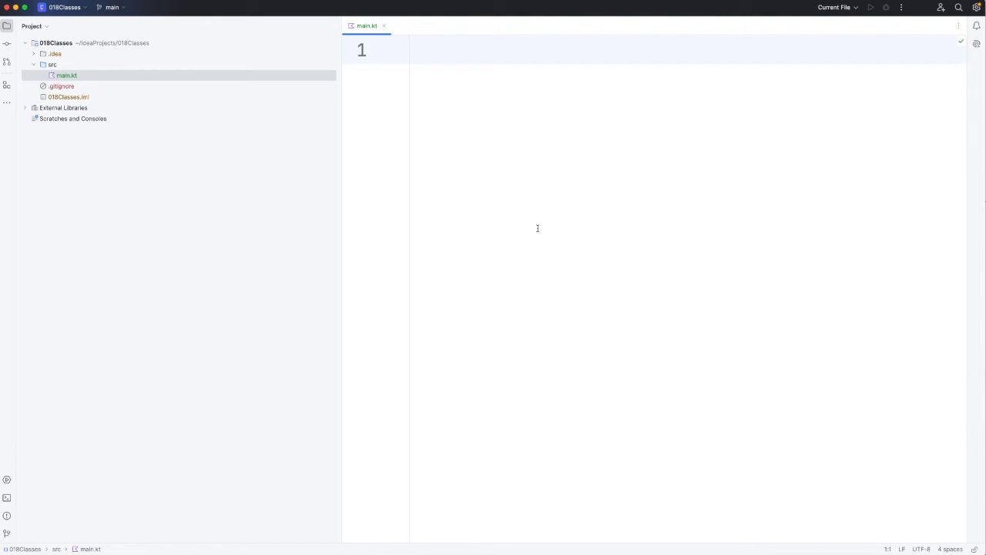
click(411, 49)
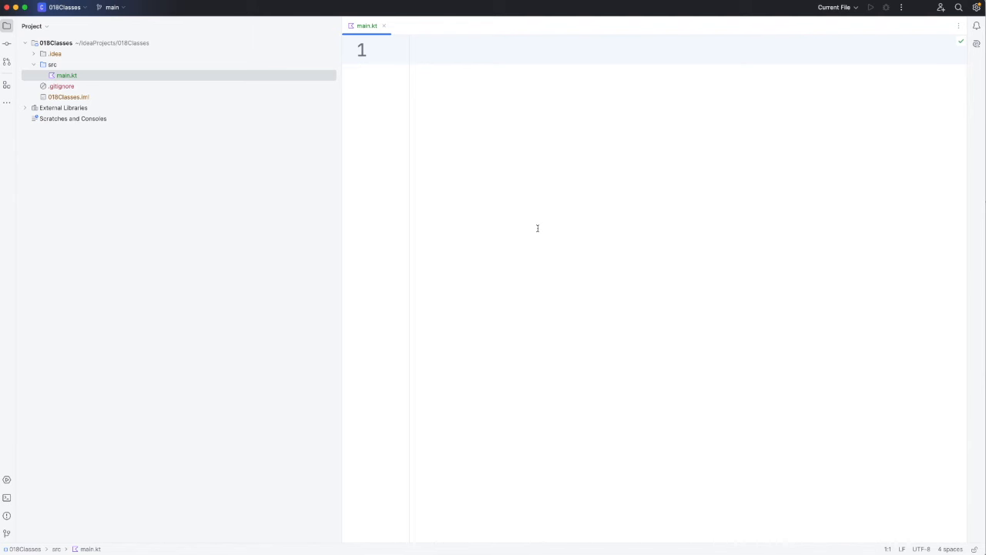
click(413, 49)
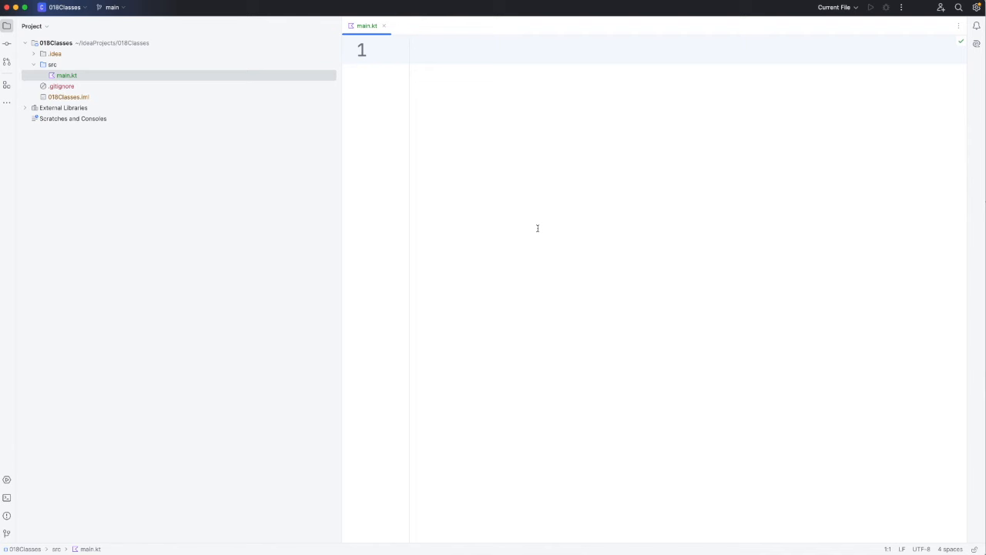
text(class)
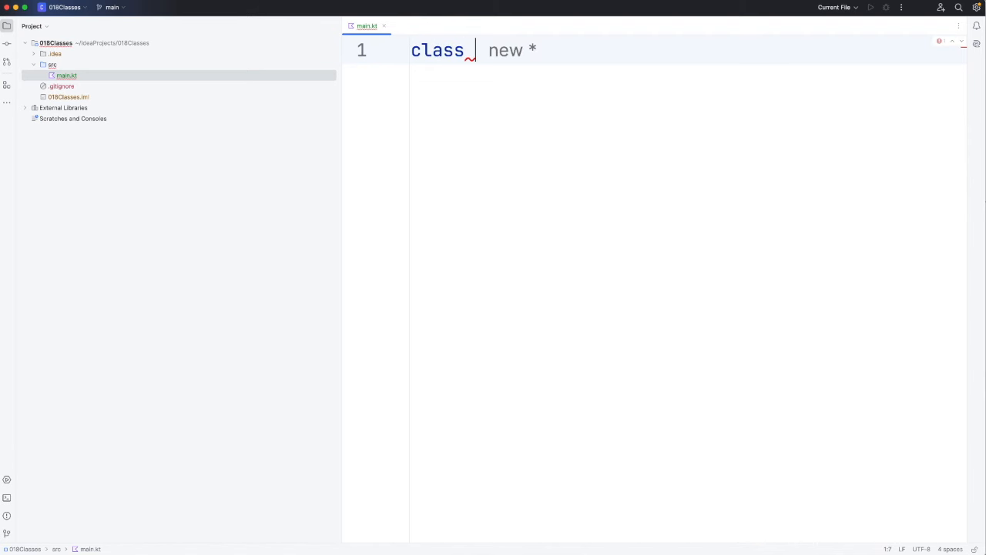
text(Per)
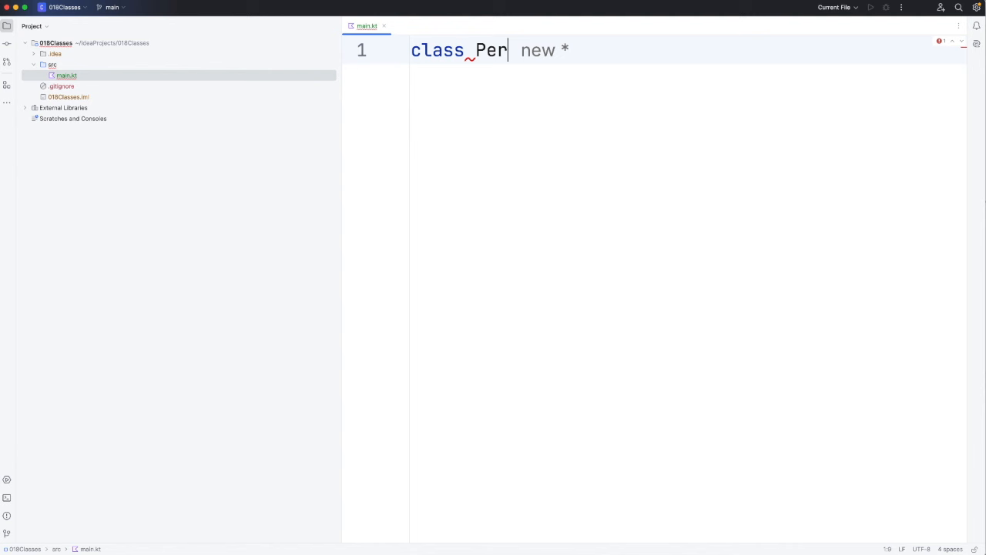
text(son {)
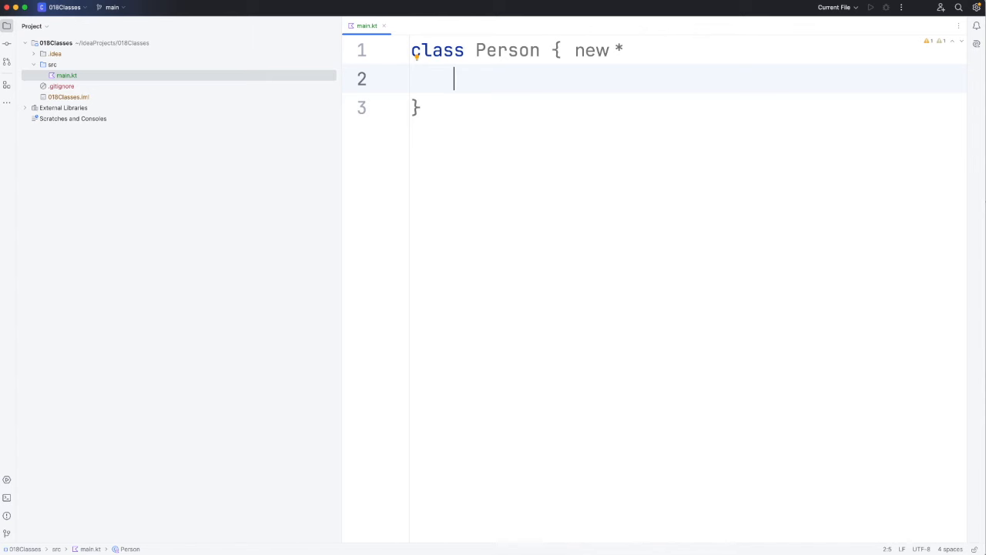
Step: Write fun speak() { println("Hello!") } inside Person and move below the class
text(f)
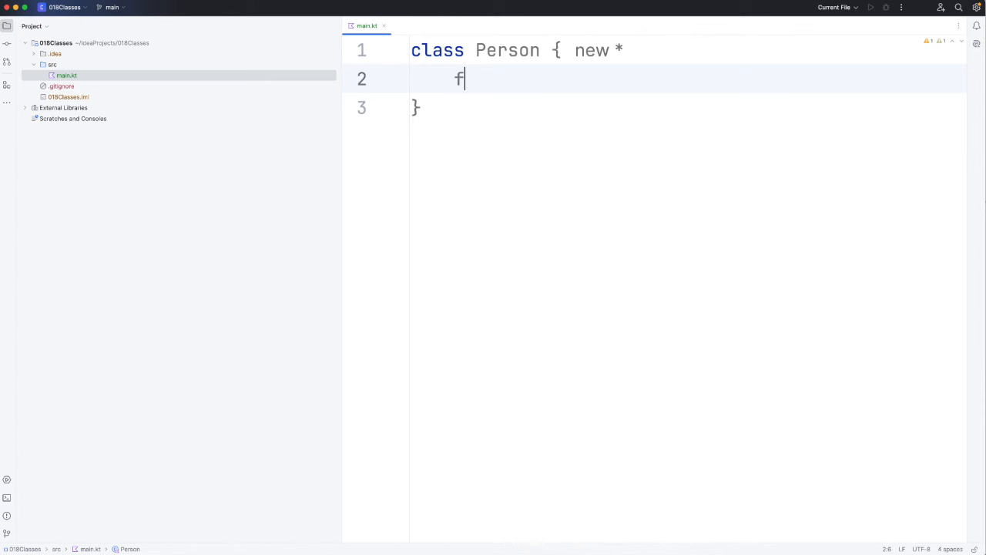
text(un se)
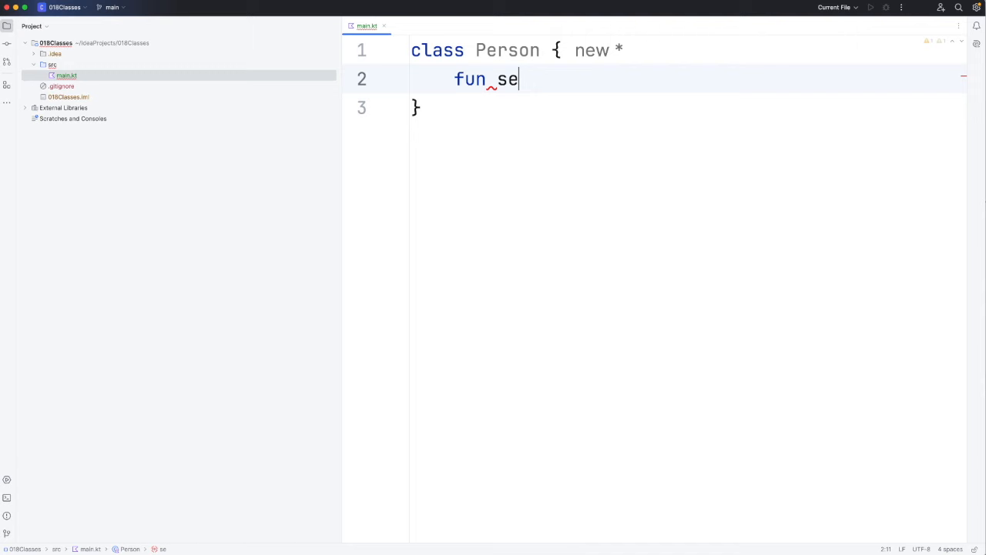
text(ak() {)
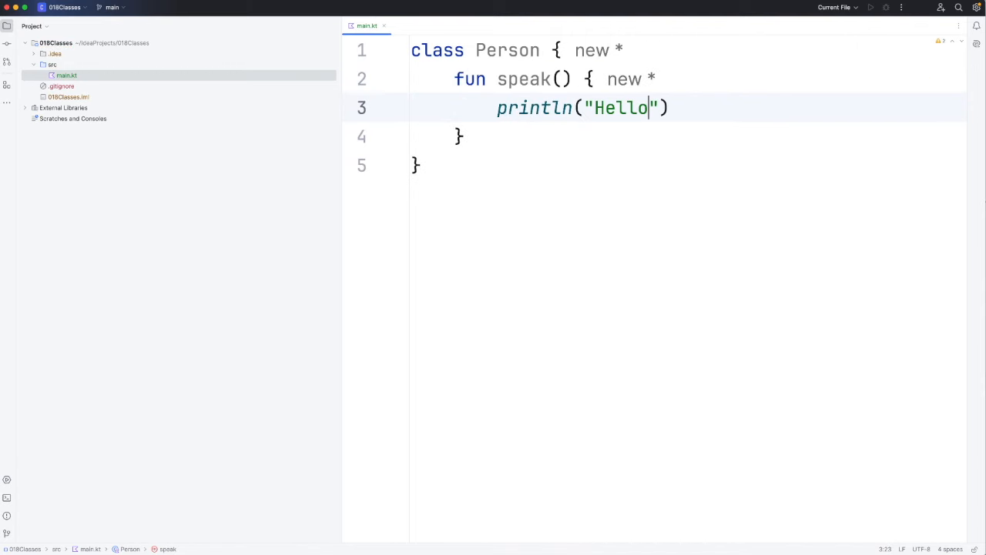
text(!)
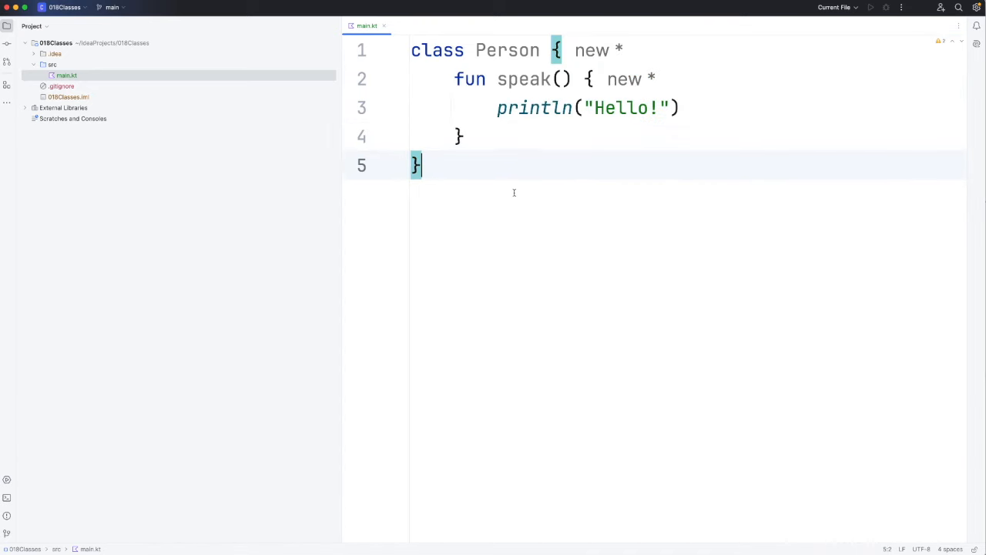
click(555, 49)
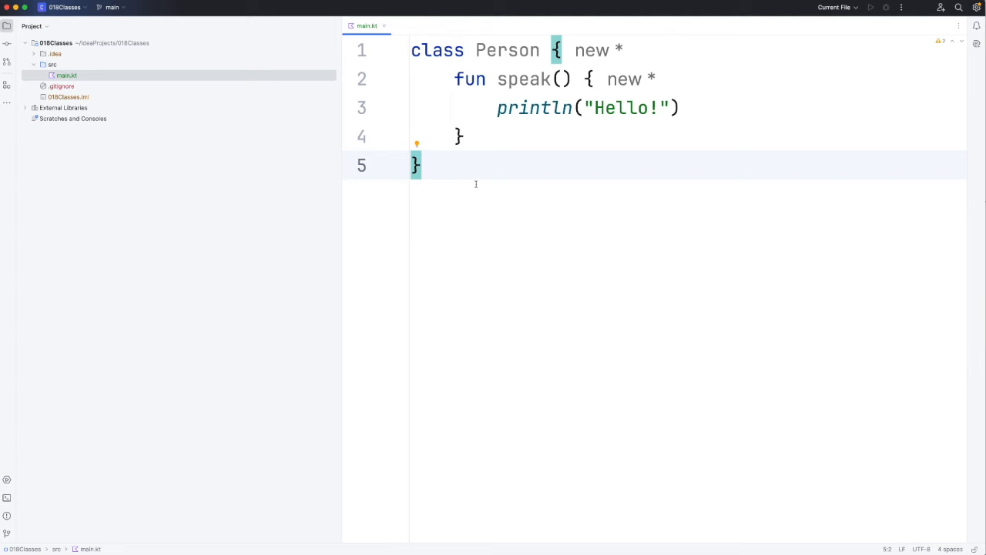
mouse_move(459, 170)
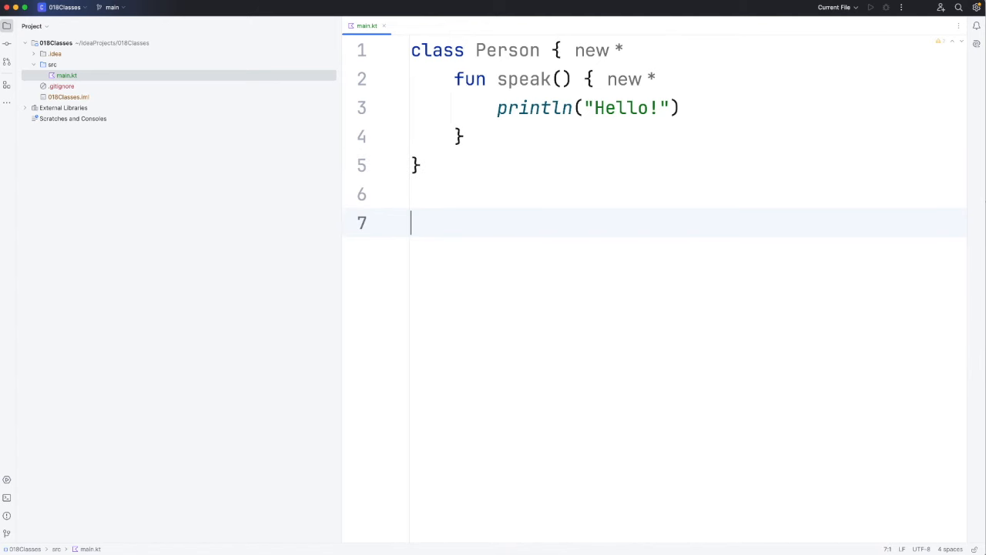
Step: Write fun main() { val person1 = Person() } below the class
text(fun main() {)
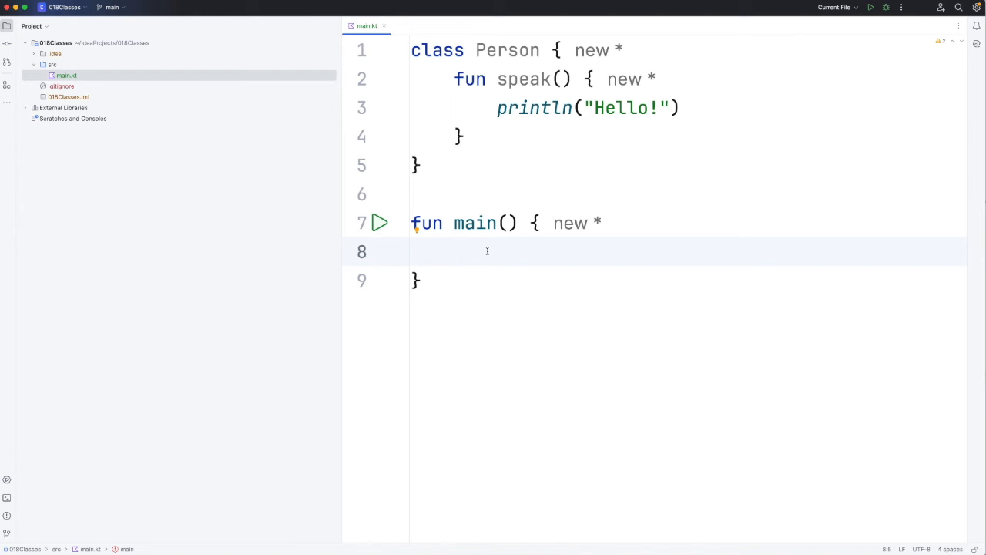
text(val)
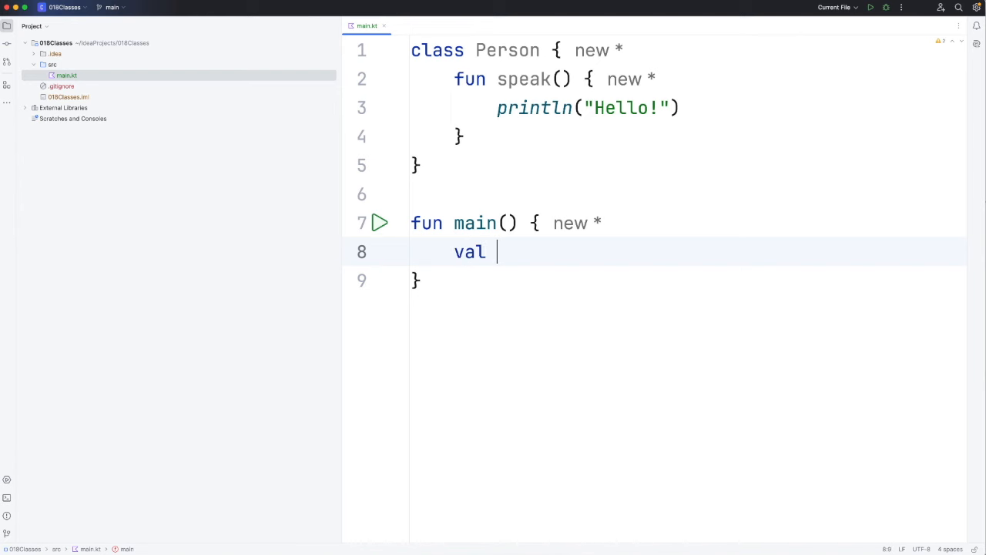
text(person1 =)
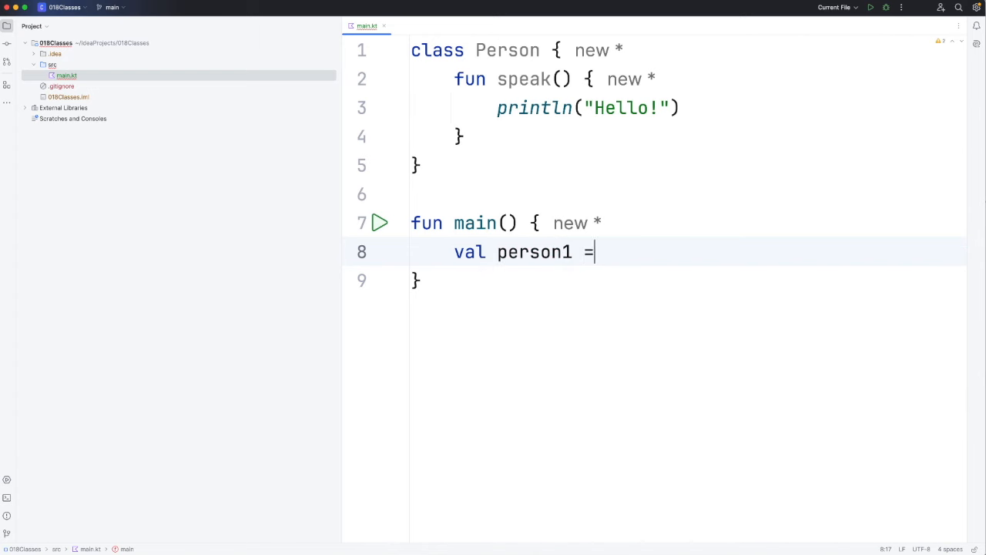
text(Person()
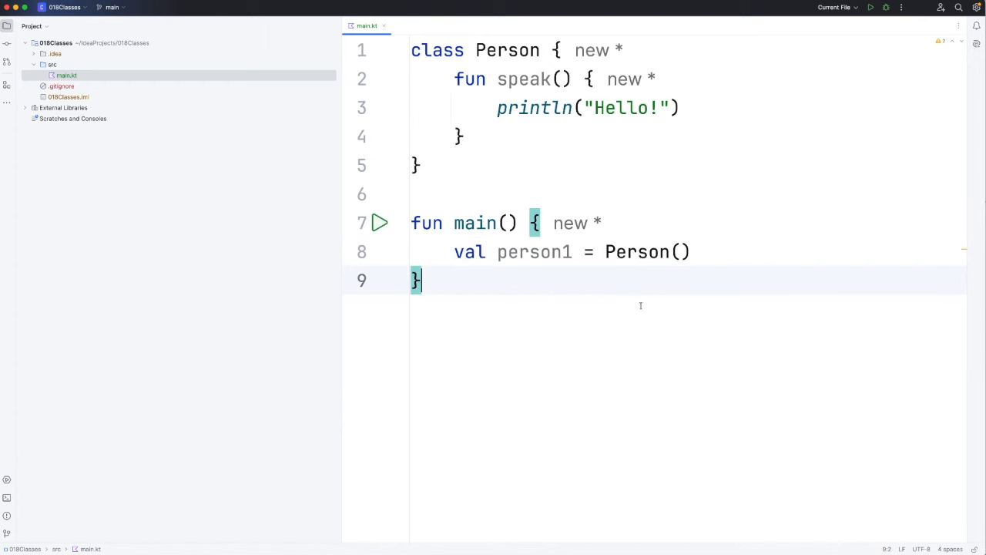
Step: Annotate person1 with the explicit type ': Person'
text(>)
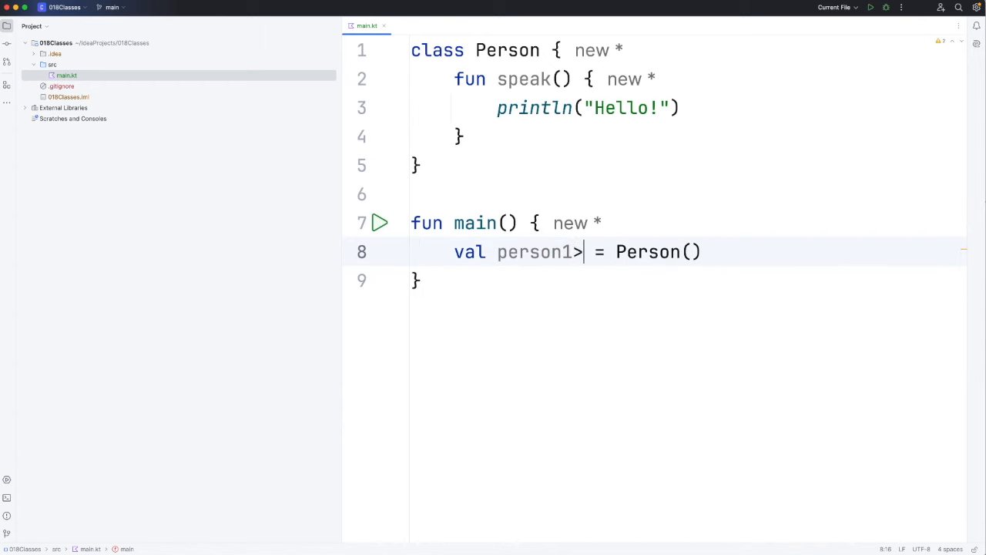
text(:)
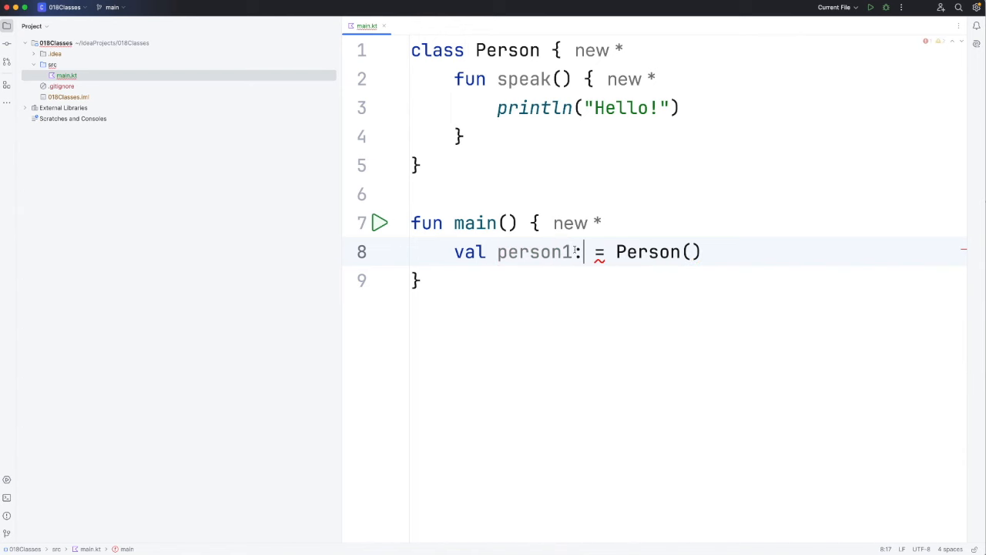
text(Person)
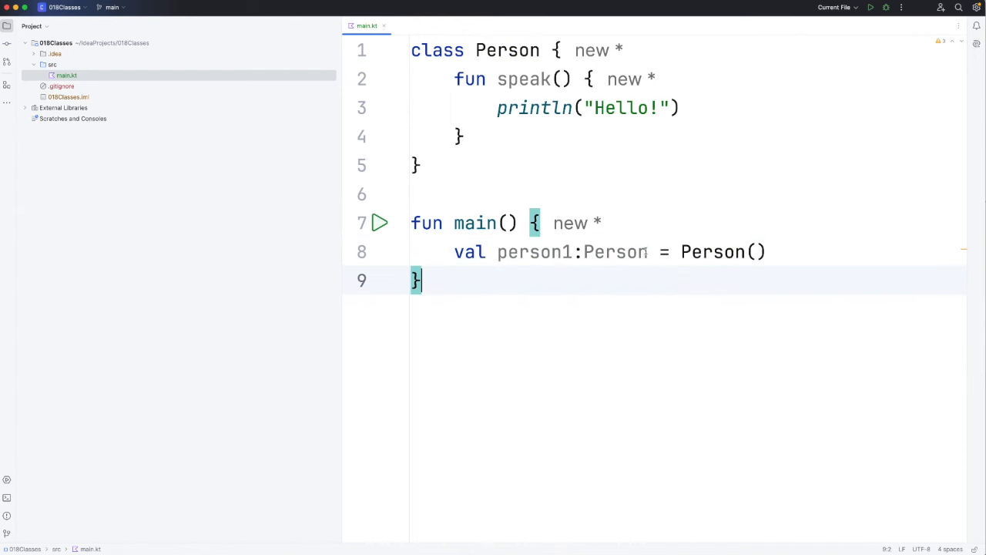
Step: Delete ':Person' so person1 reads val person1 = Person(), and return to the empty line in main
double_click(616, 253)
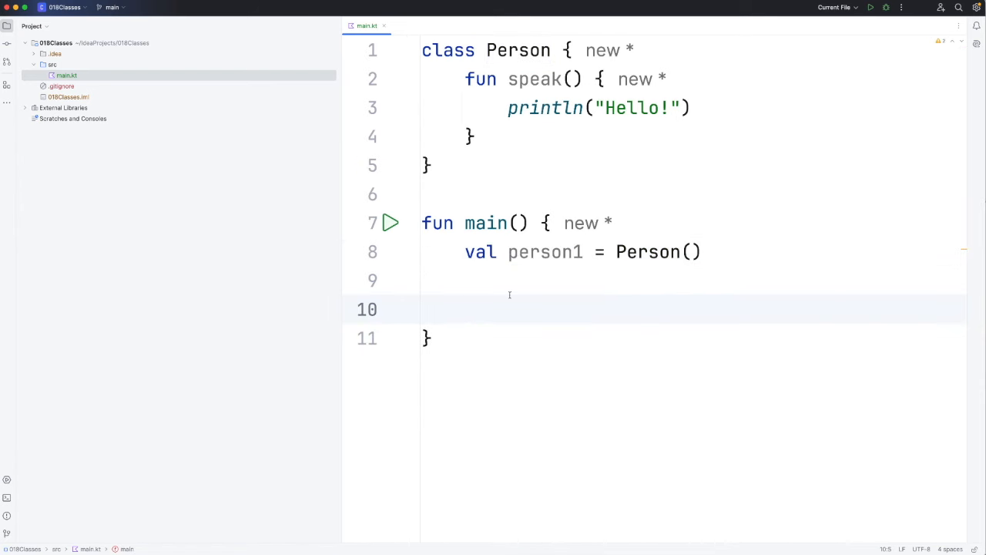
mouse_move(484, 345)
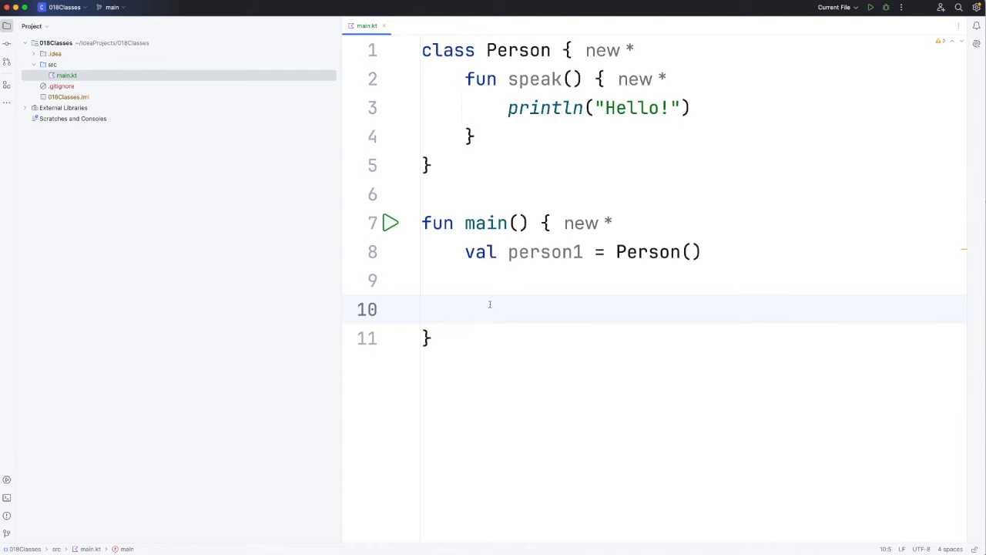
double_click(546, 252)
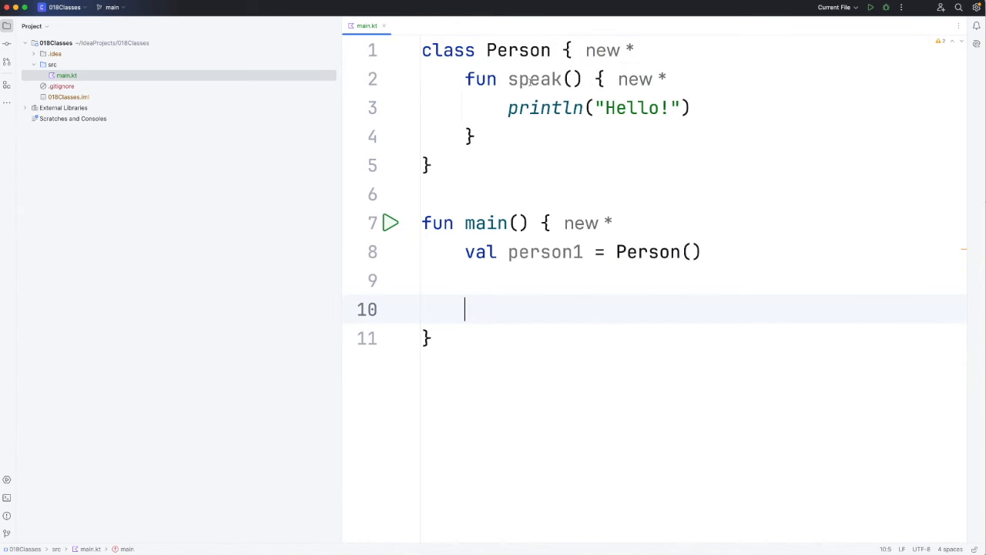
double_click(534, 79)
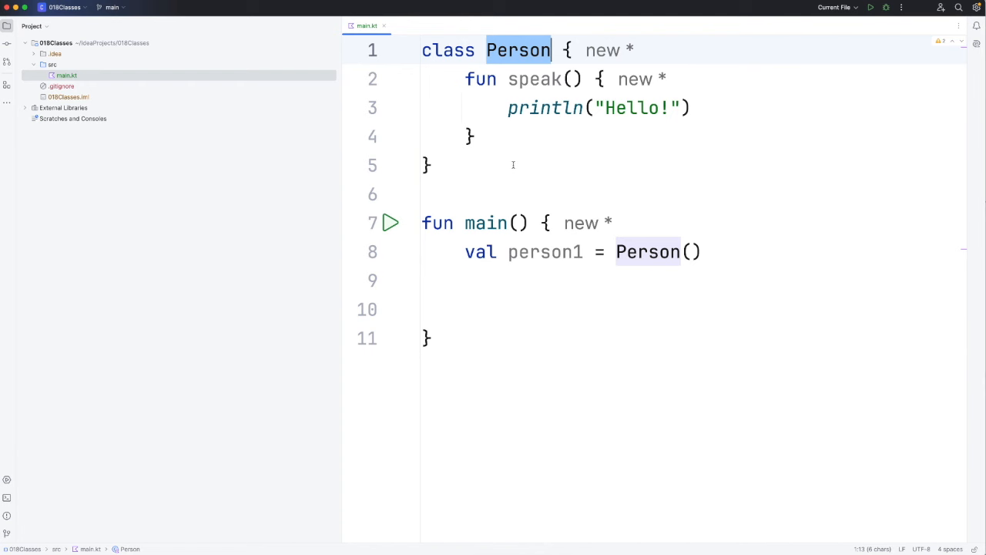
click(474, 308)
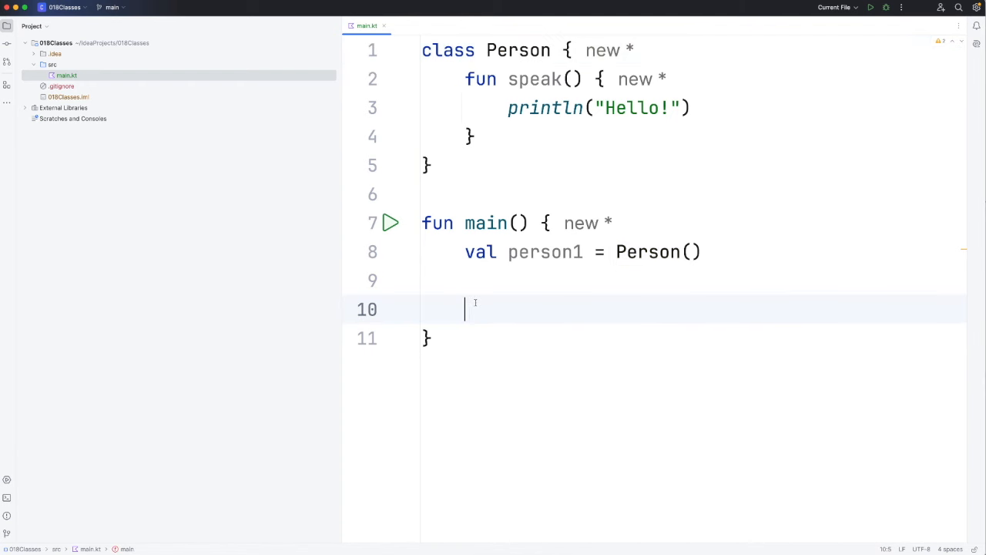
Step: Add person1.speak() on line 10 via autocompletion
text(person1.speak()
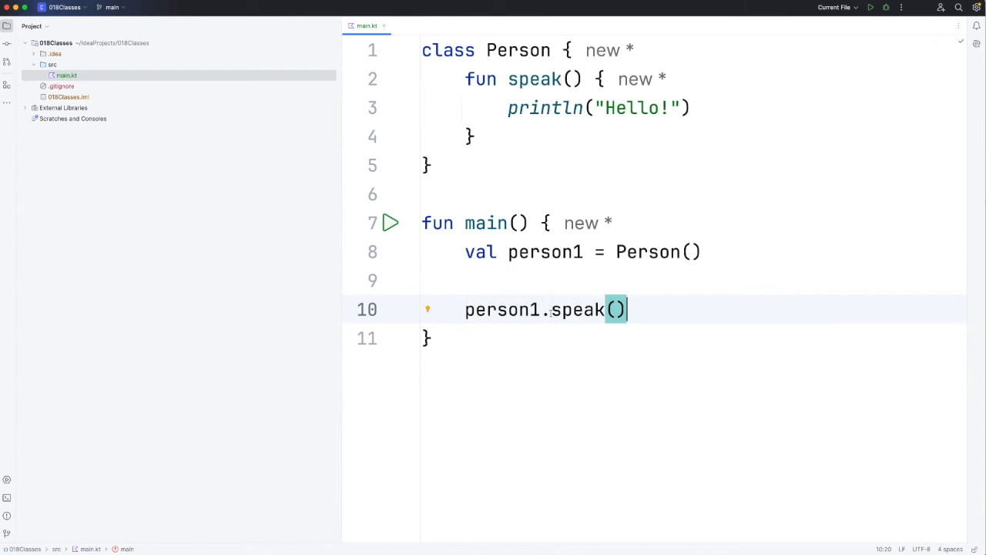
double_click(497, 308)
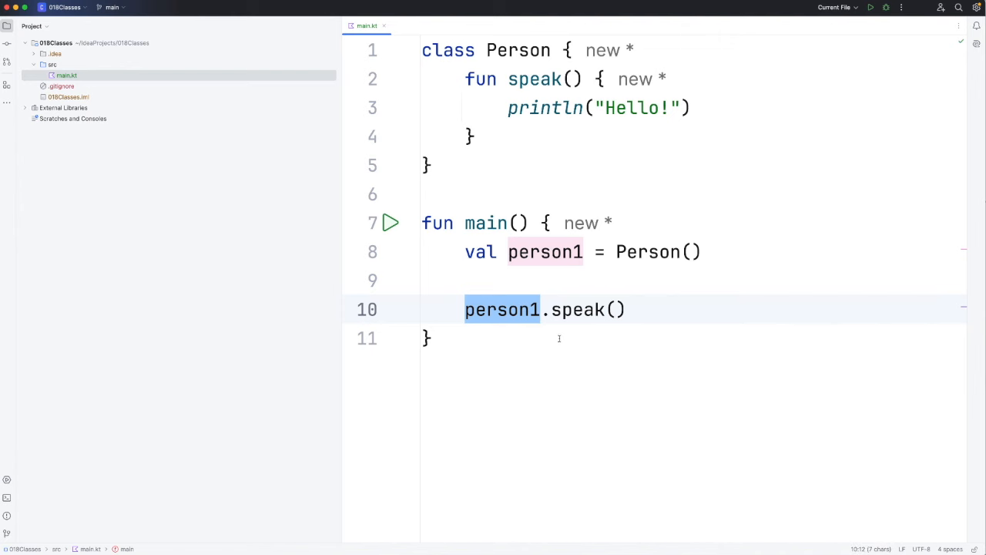
click(390, 222)
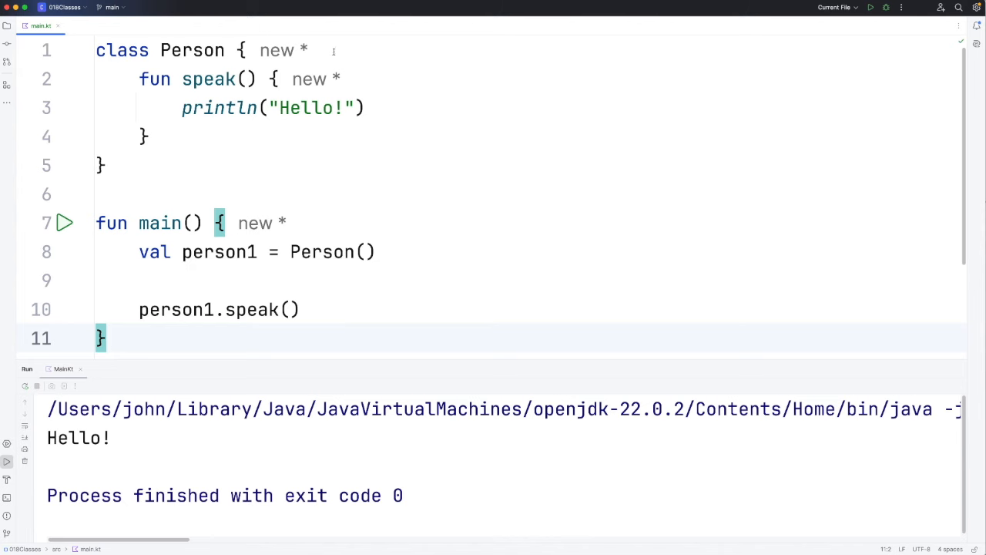
Step: Run main from the gutter arrow so the output shows Hello! with exit code 0
double_click(191, 49)
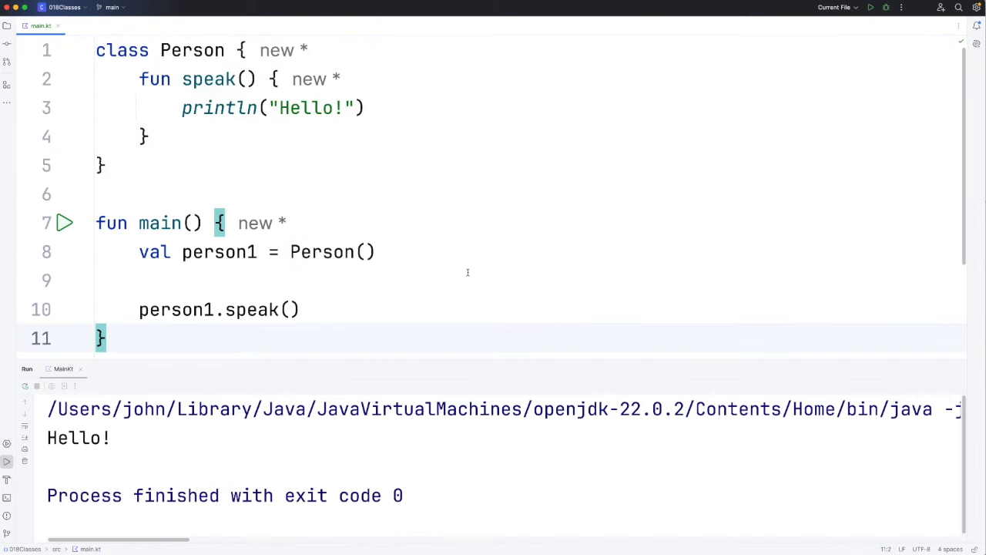
mouse_move(296, 278)
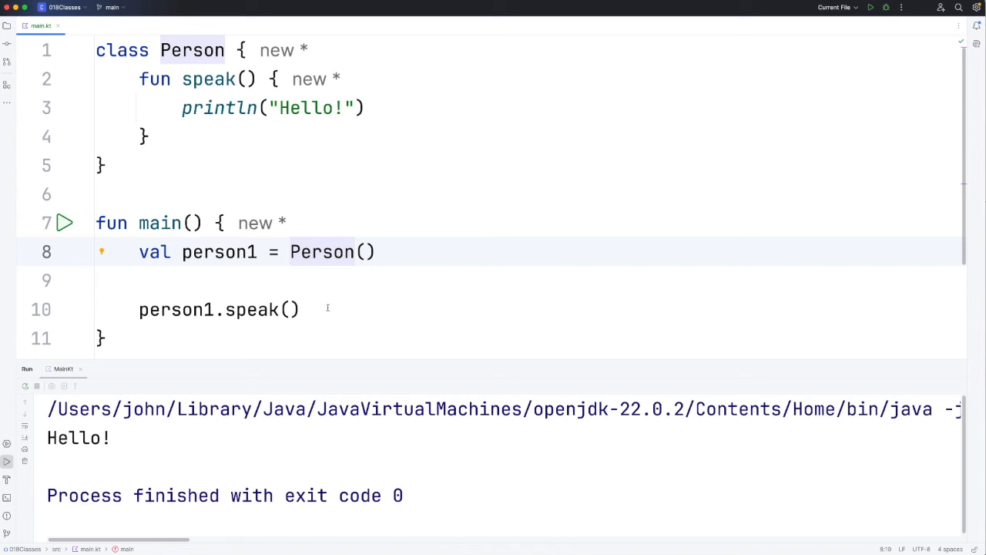
mouse_move(129, 94)
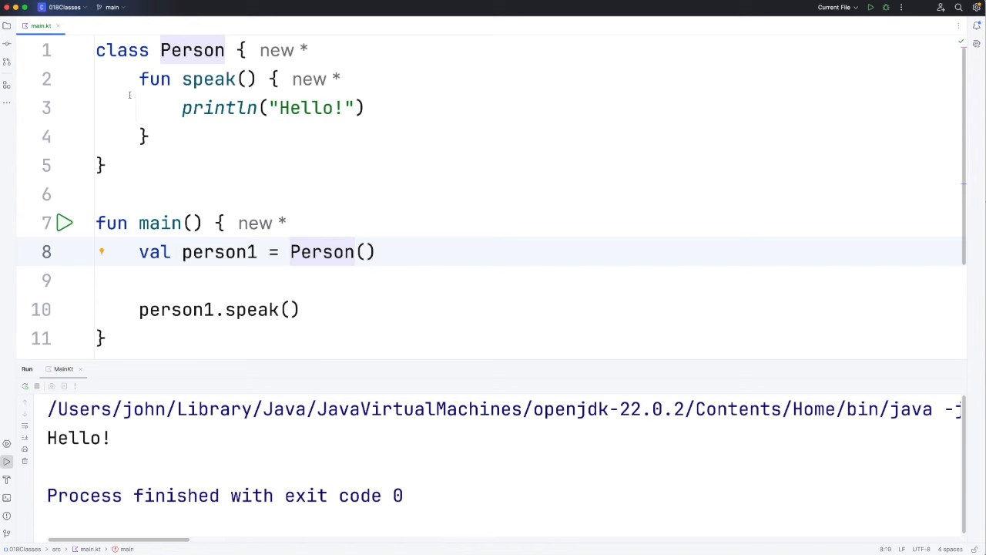